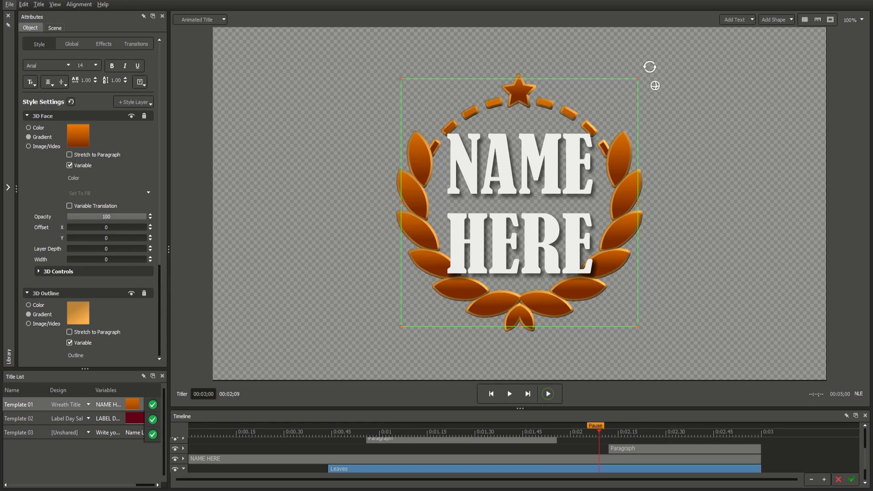
Step: Leave only Template 03 in the title list and set its sharing to Unshared
left_click(71, 44)
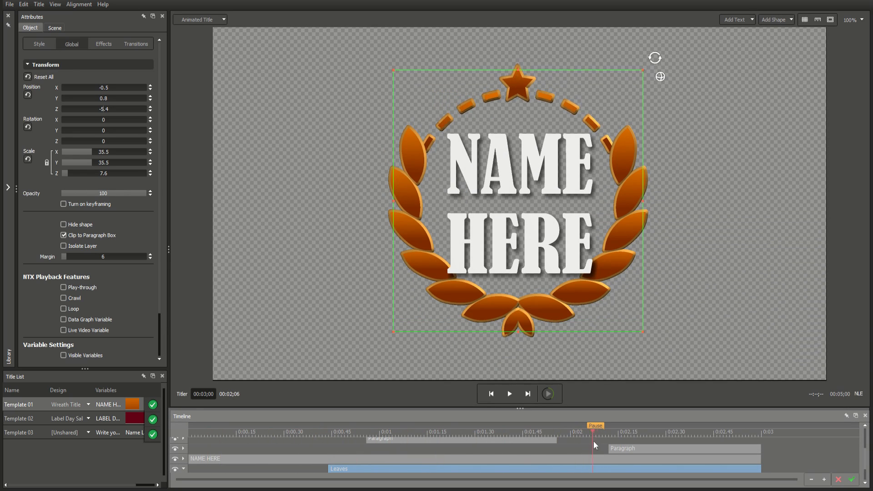
left_click(508, 394)
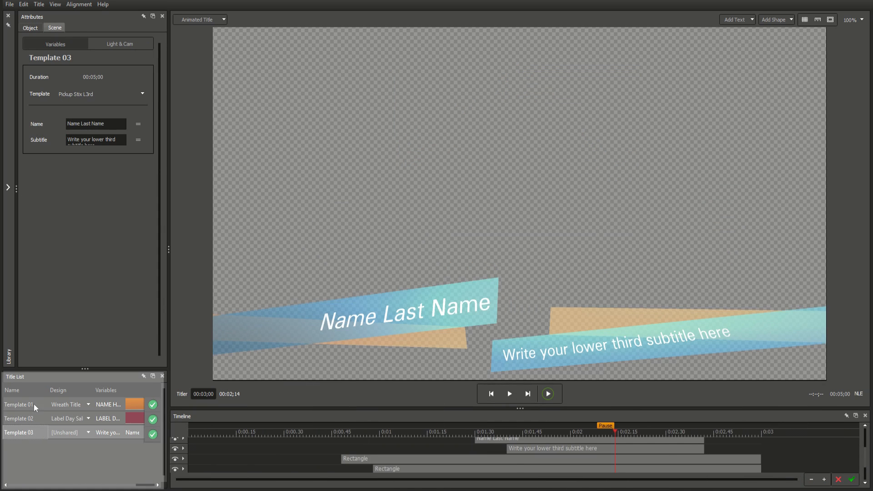
left_click(18, 405)
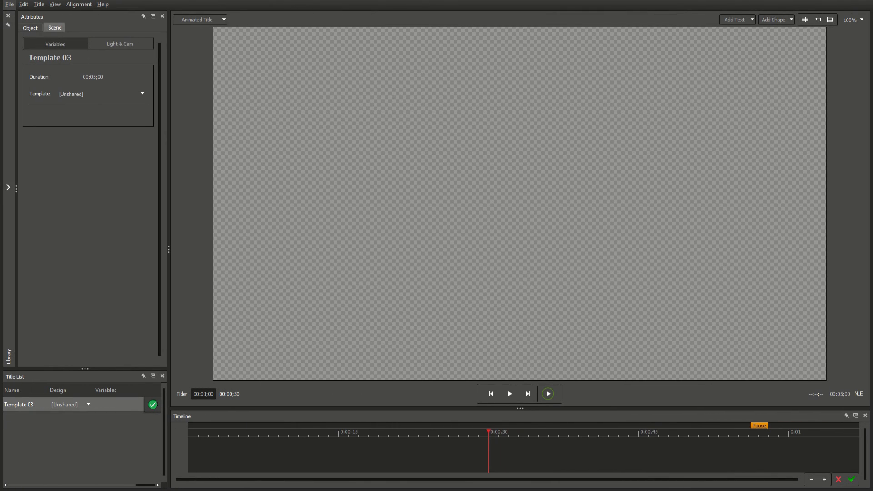
left_click(715, 23)
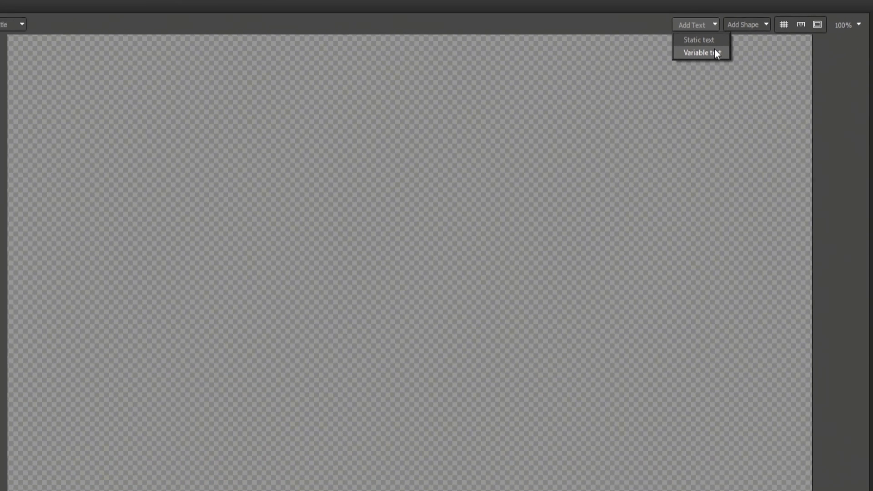
left_click(709, 53)
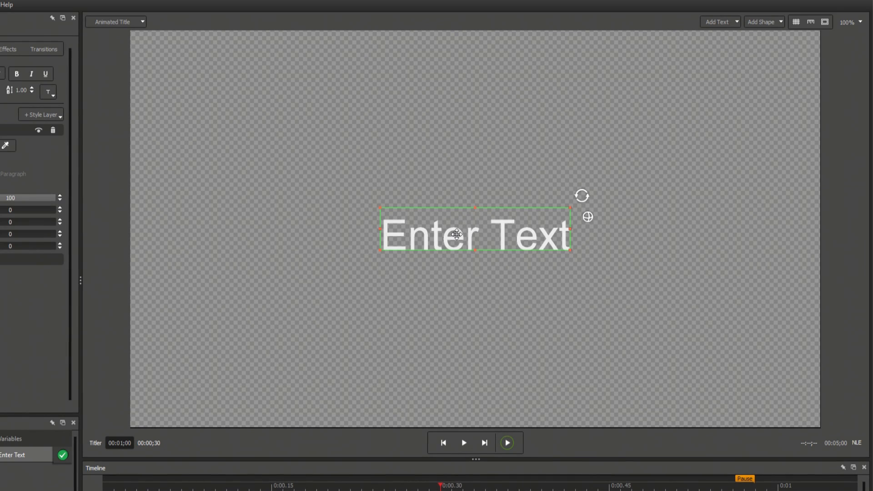
type("Sean W")
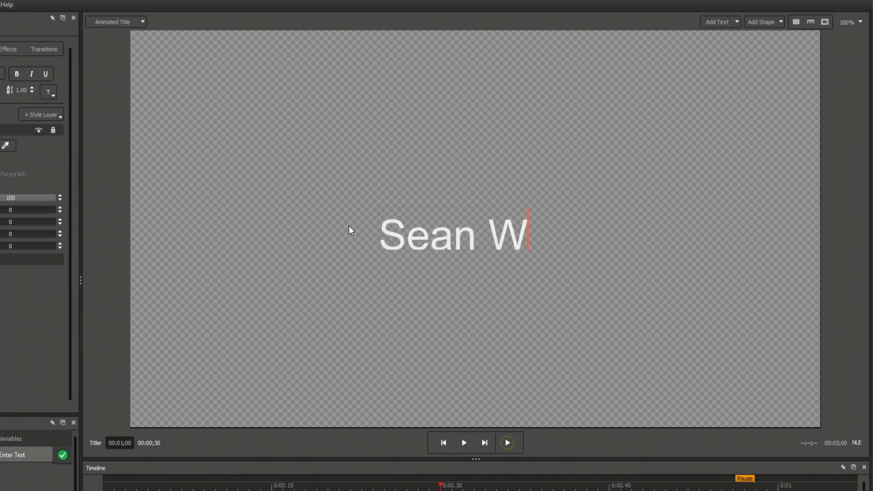
type("illmon")
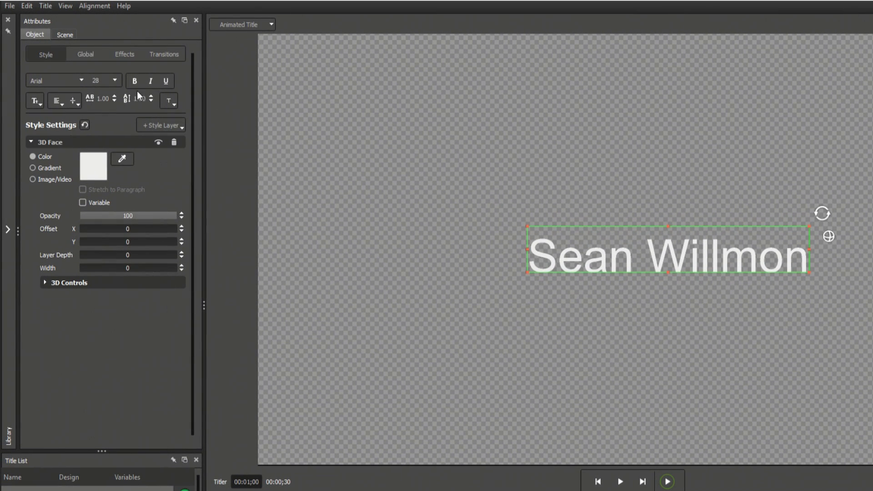
Step: Style the name in Kenzo at size 22, blue tones, with Text Variable enabled
left_click(81, 80)
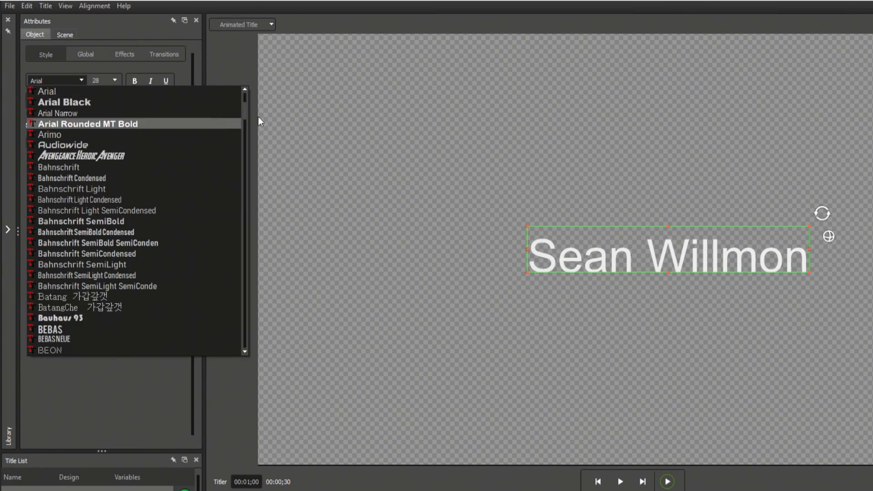
scroll("down", 3)
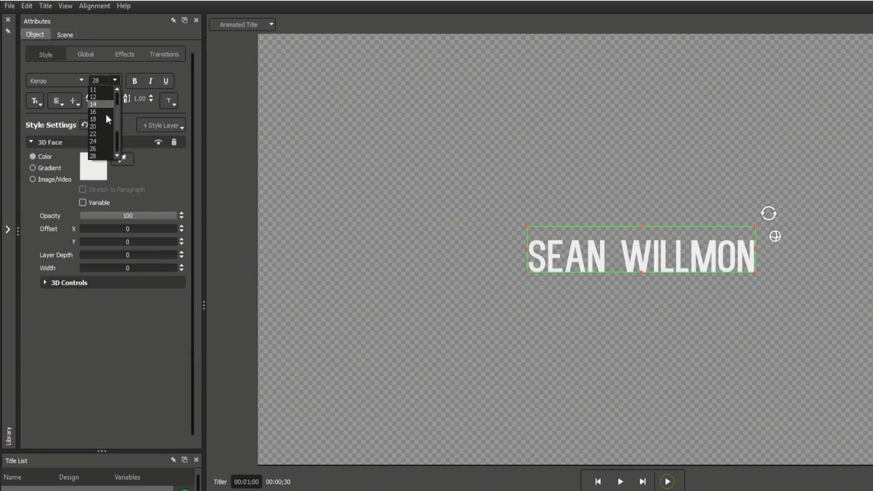
left_click(93, 134)
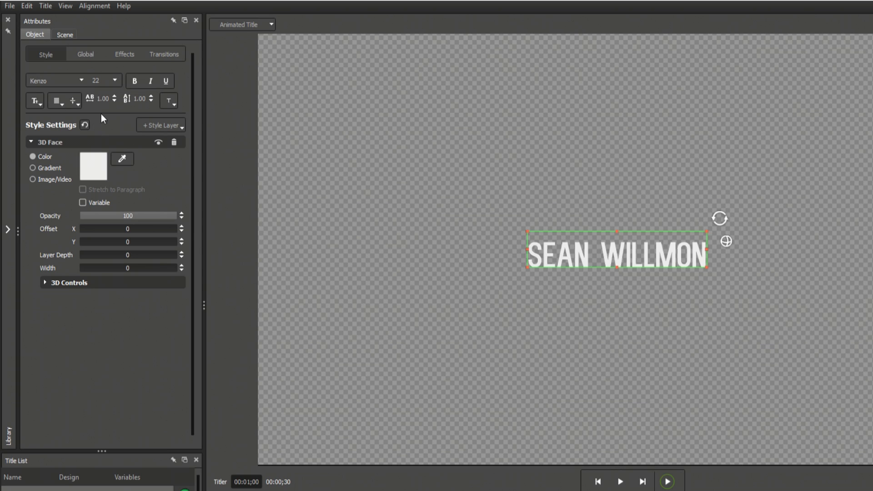
left_click(150, 96)
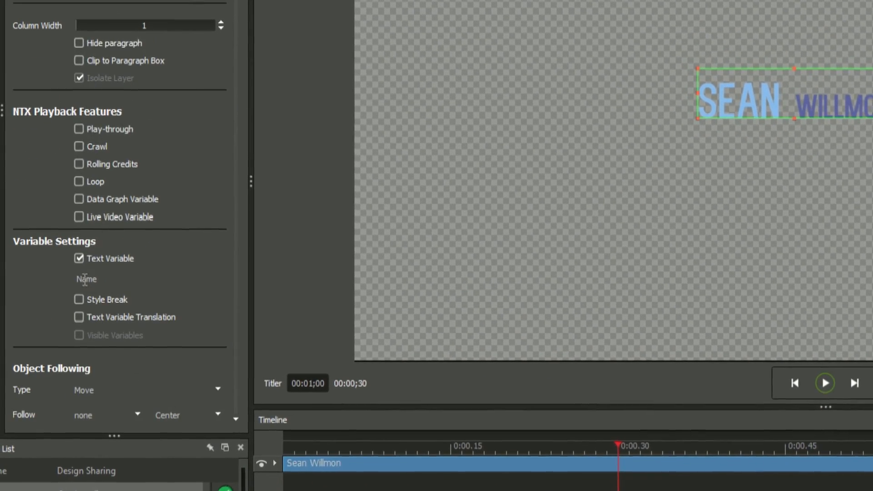
left_click(78, 299)
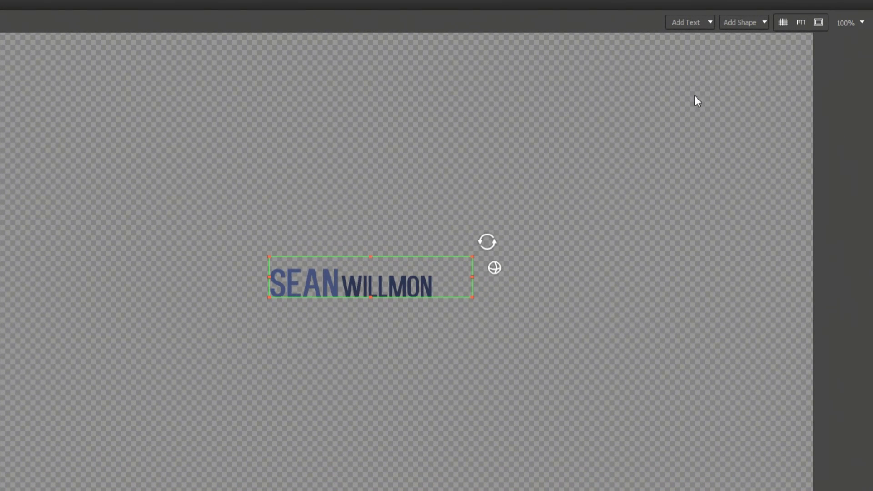
Step: Add a rectangle stretched into a wide bar and duplicate it as a thin grey bar below
left_click(741, 22)
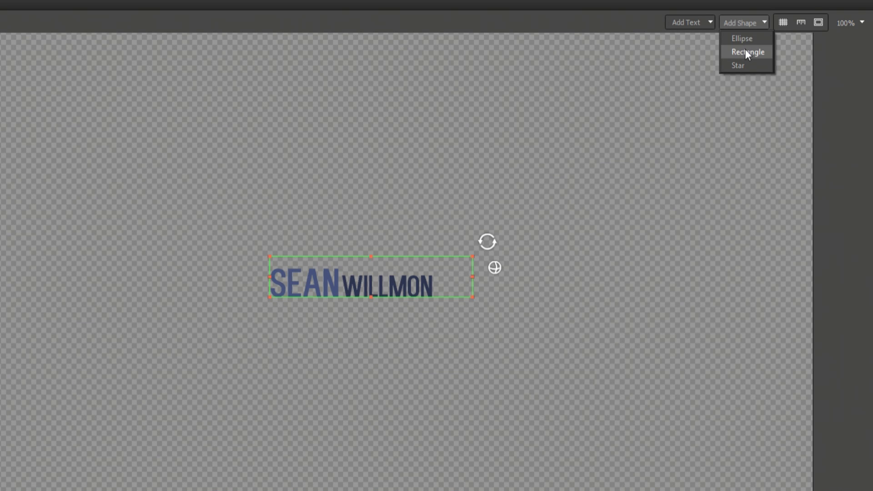
left_click(747, 51)
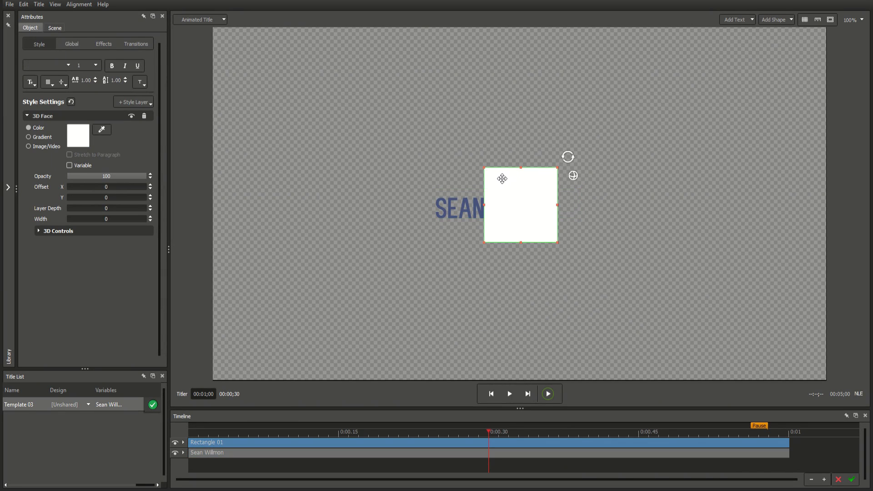
left_click_drag(559, 240, 554, 221)
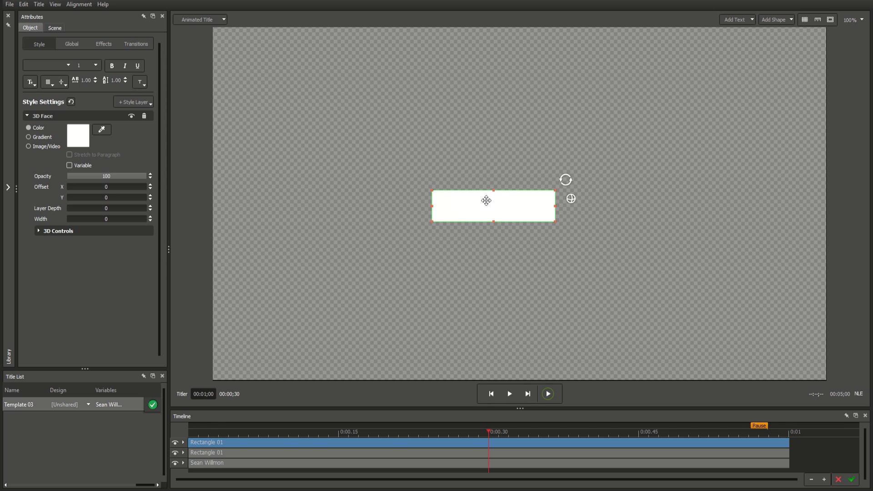
left_click(76, 135)
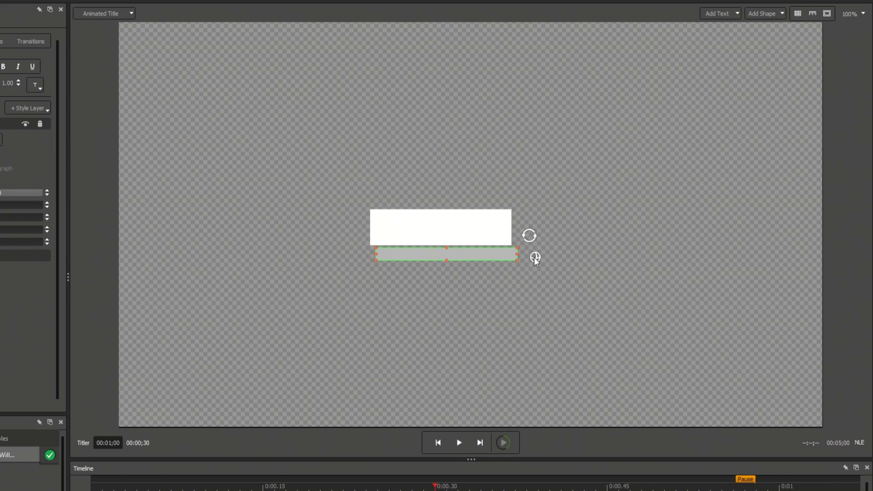
Step: Fit the grey bar under the white rectangle and center it with Align to Frame
left_click_drag(535, 258, 426, 213)
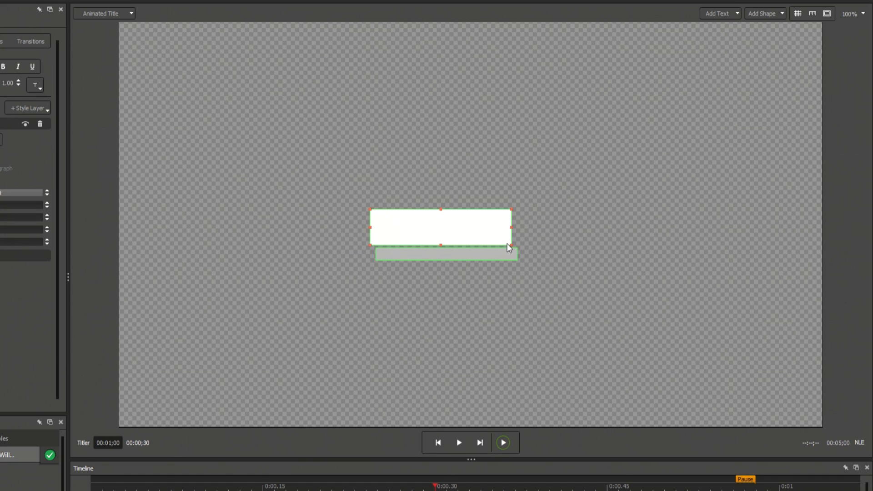
right_click(507, 248)
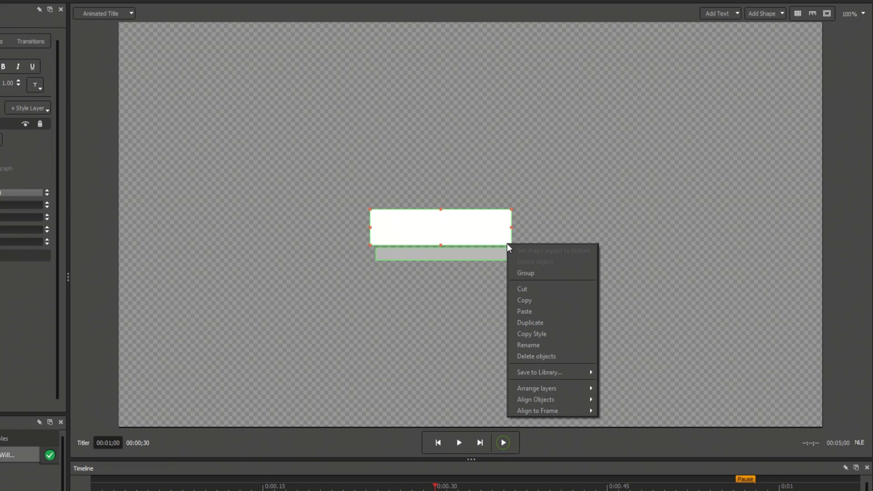
mouse_move(536, 400)
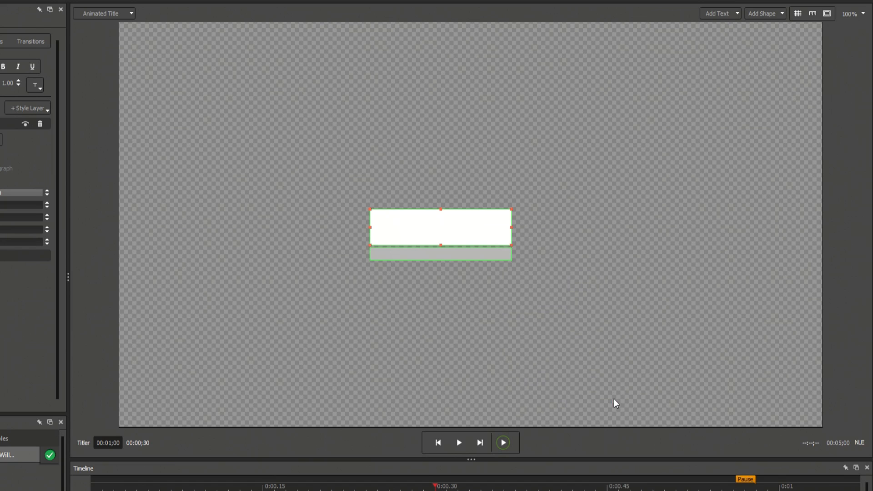
right_click(440, 230)
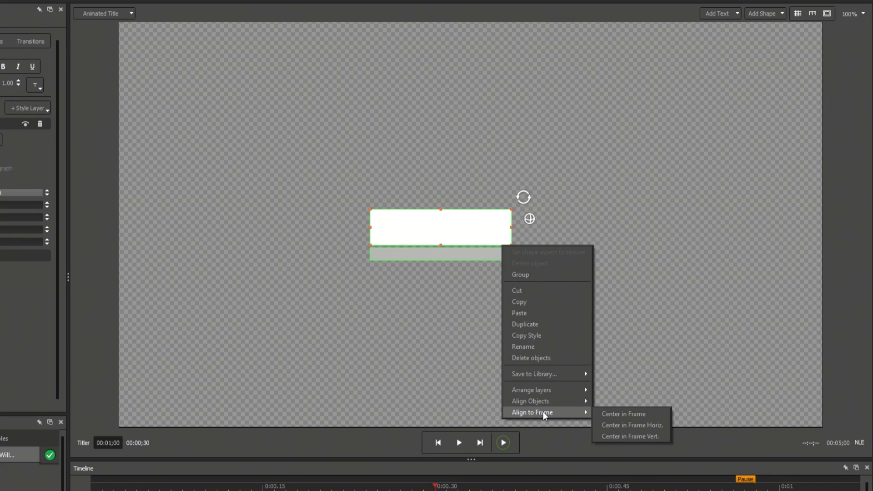
left_click(633, 435)
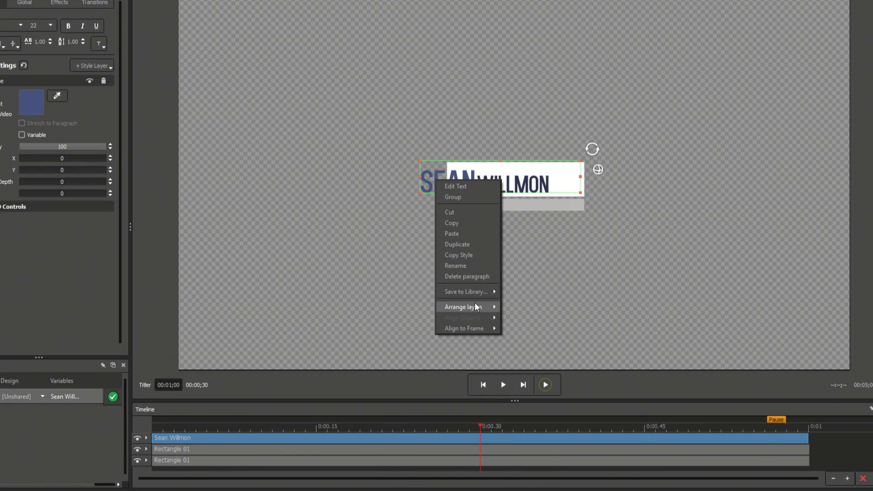
mouse_move(463, 307)
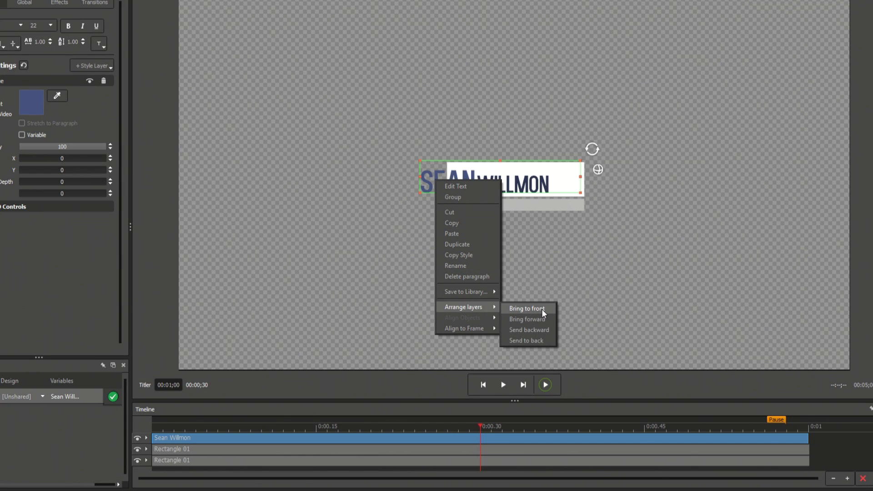
Step: Bring the name in front, then group the two stacked rectangles together
left_click(526, 308)
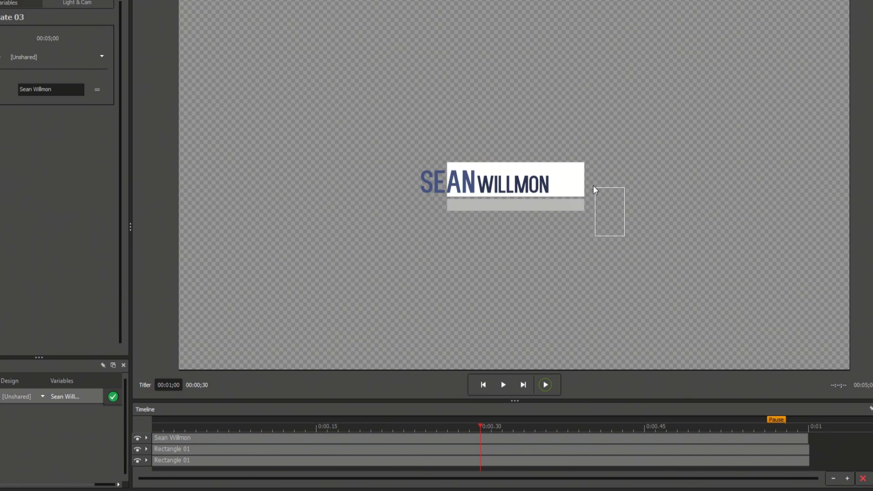
left_click(513, 185)
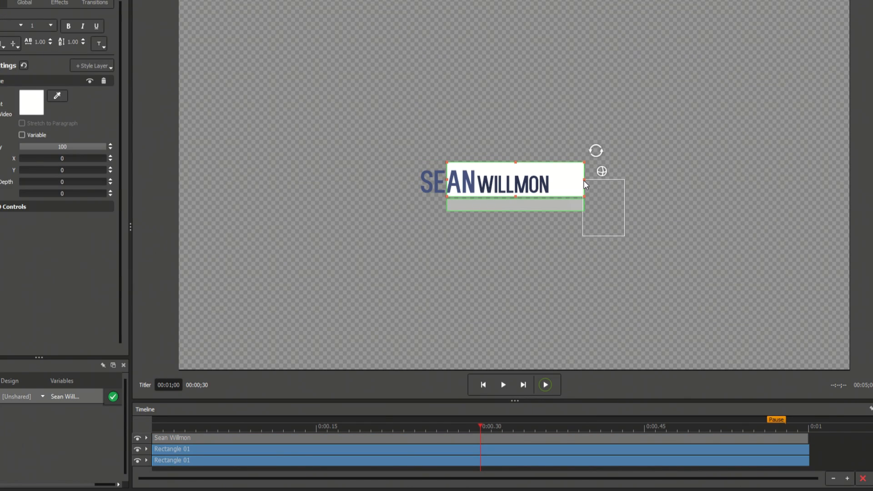
right_click(585, 183)
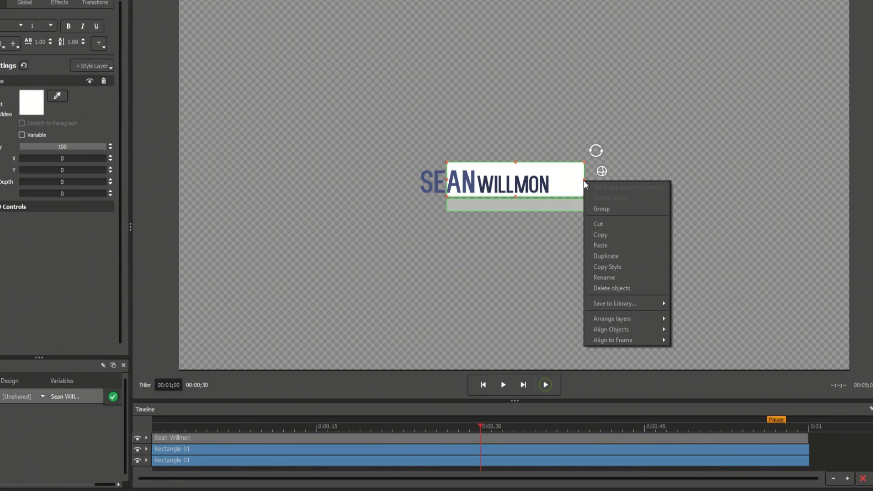
left_click(610, 213)
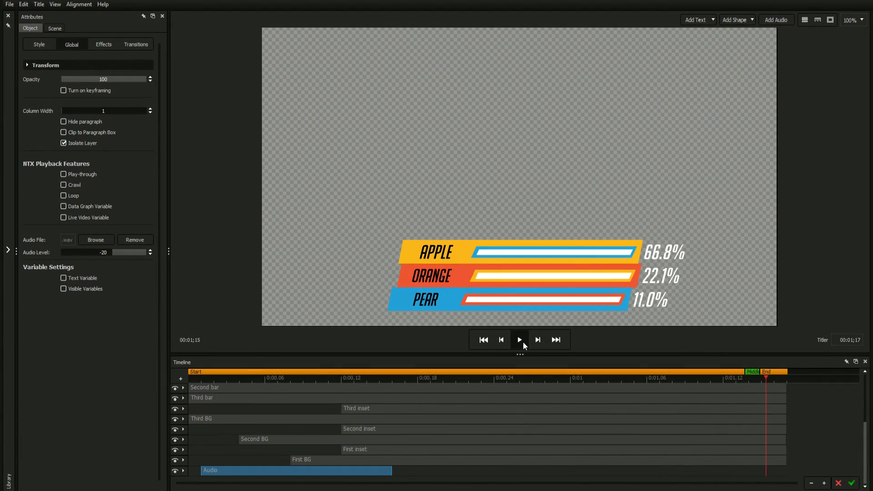
Step: Preview the audio track and raise its Audio Level from -20 to -5
left_click(518, 339)
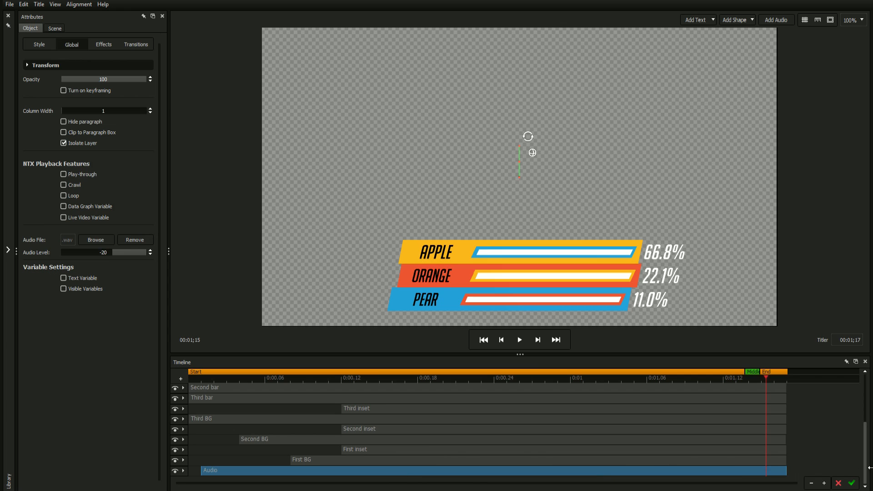
left_click(517, 340)
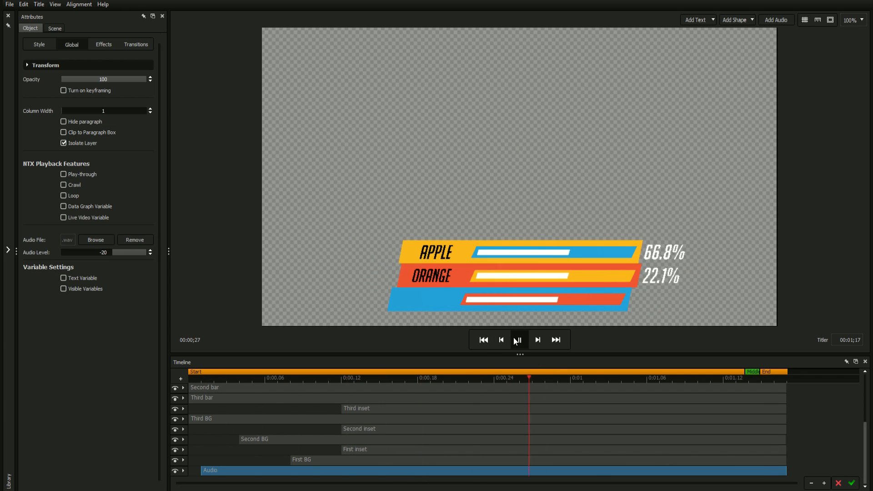
left_click(516, 339)
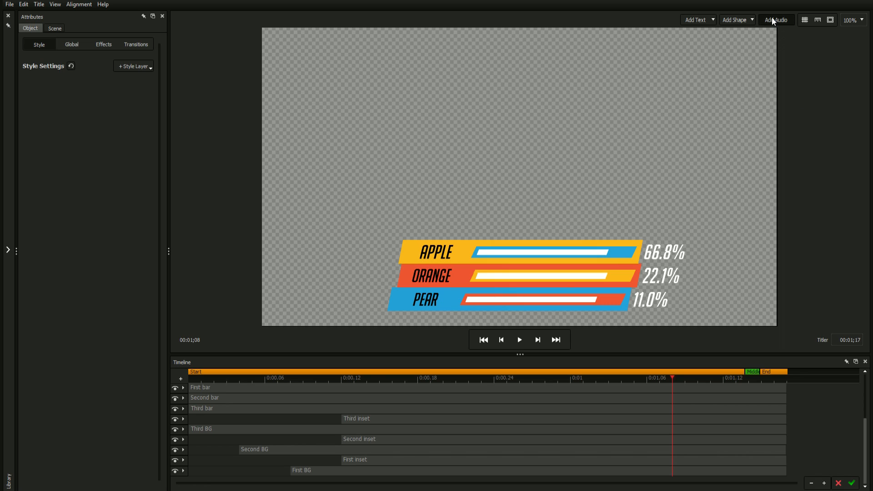
left_click(775, 19)
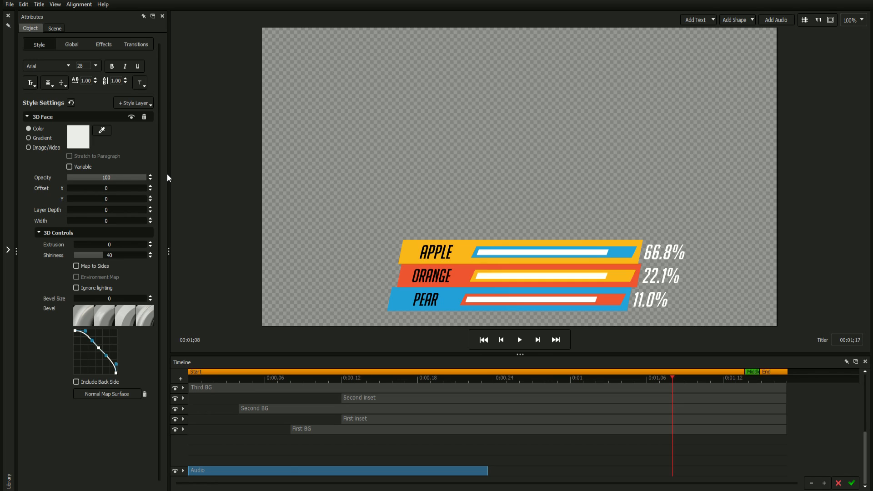
mouse_move(185, 210)
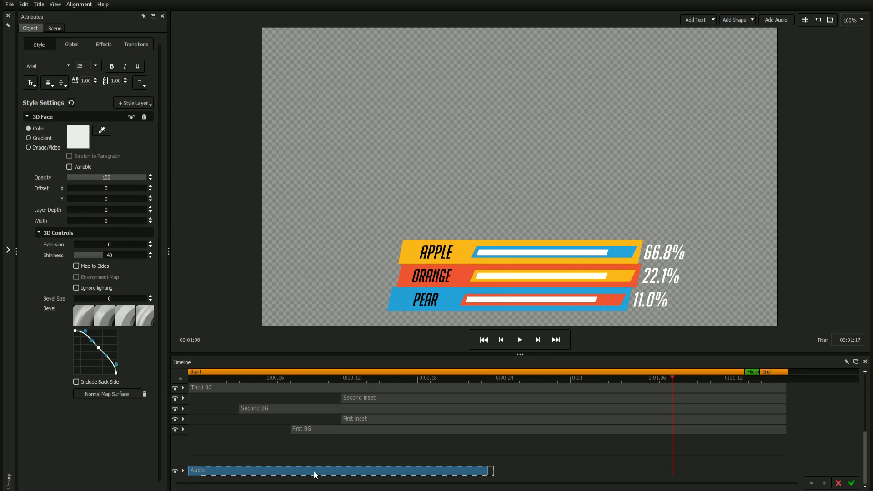
left_click(71, 44)
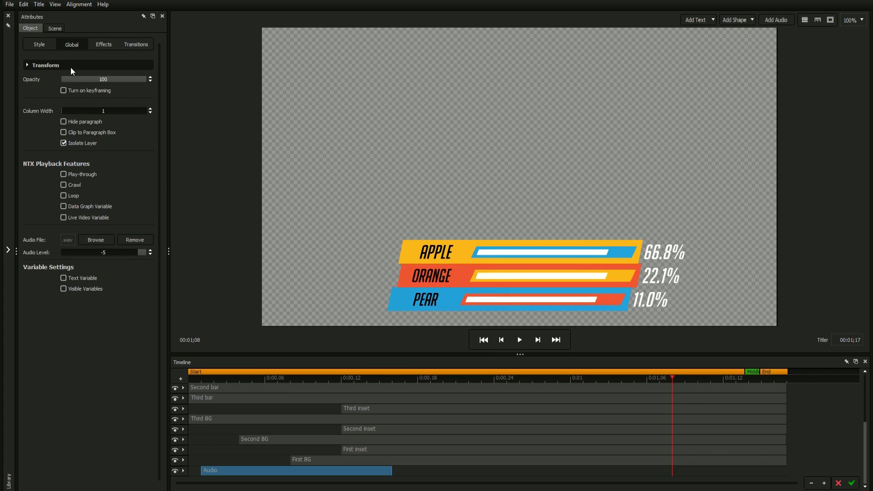
mouse_move(95, 240)
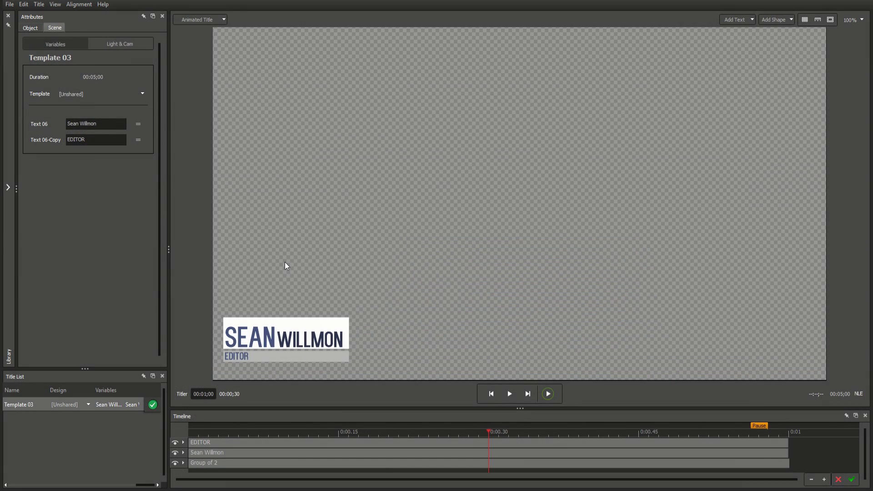
mouse_move(206, 148)
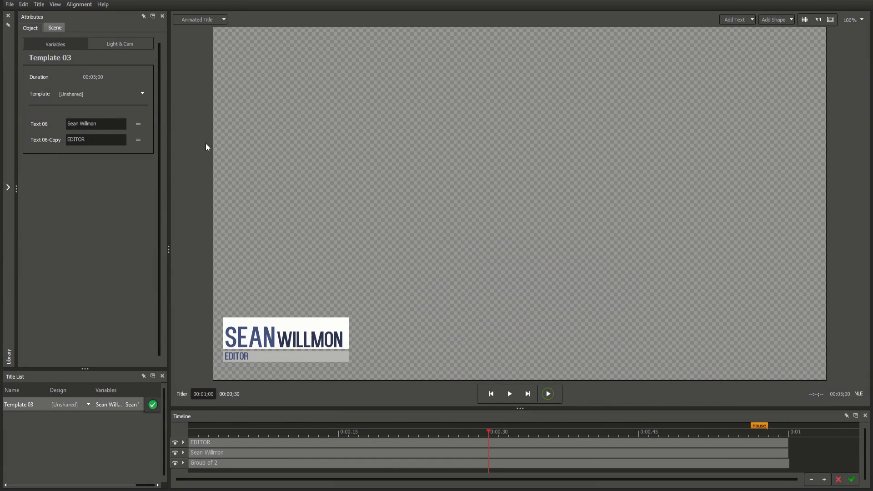
Step: Import the thumbsup PSD file as a layered graphic onto the canvas
left_click(9, 5)
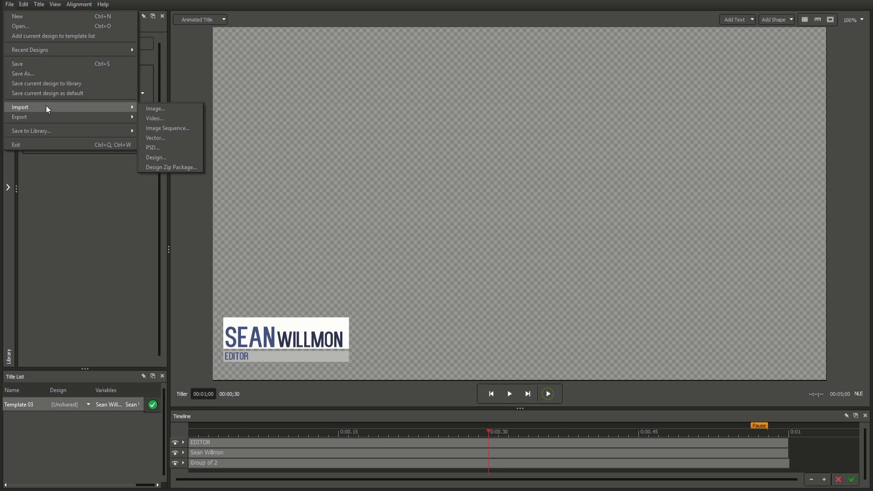
mouse_move(147, 114)
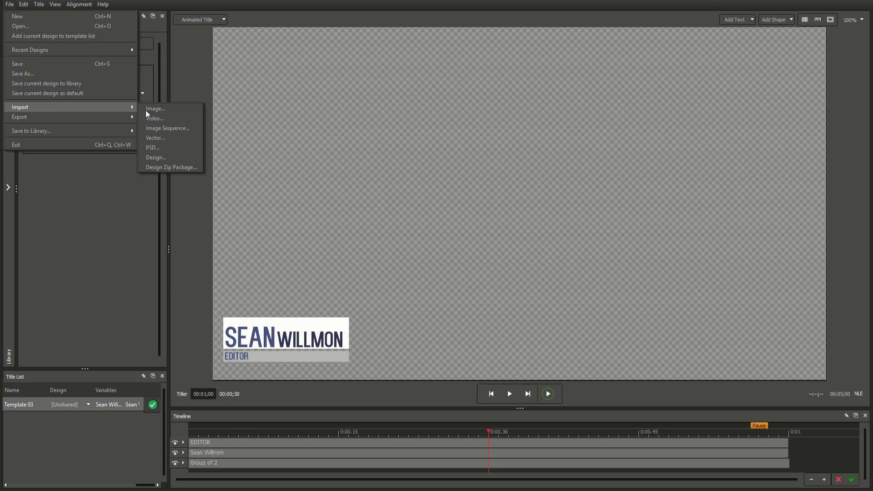
left_click(152, 148)
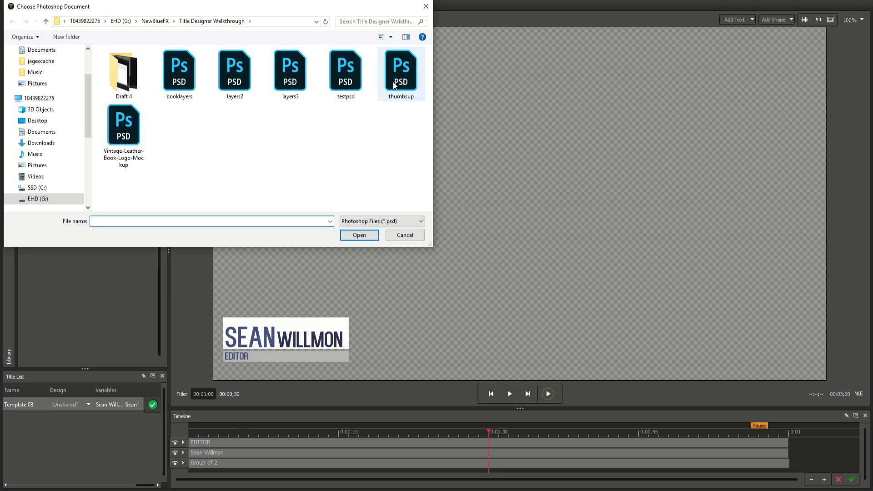
double_click(400, 71)
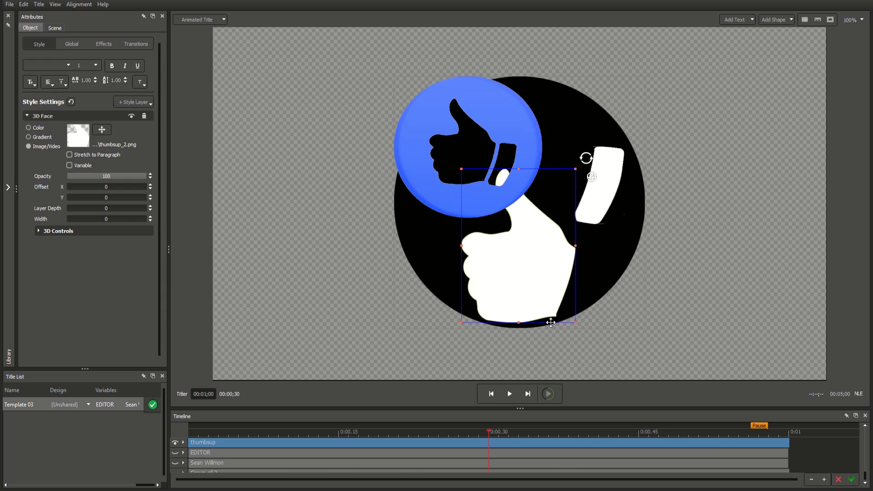
Step: With the thumbs-up placed beside the name card, start exporting the design as a zip package
left_click(54, 28)
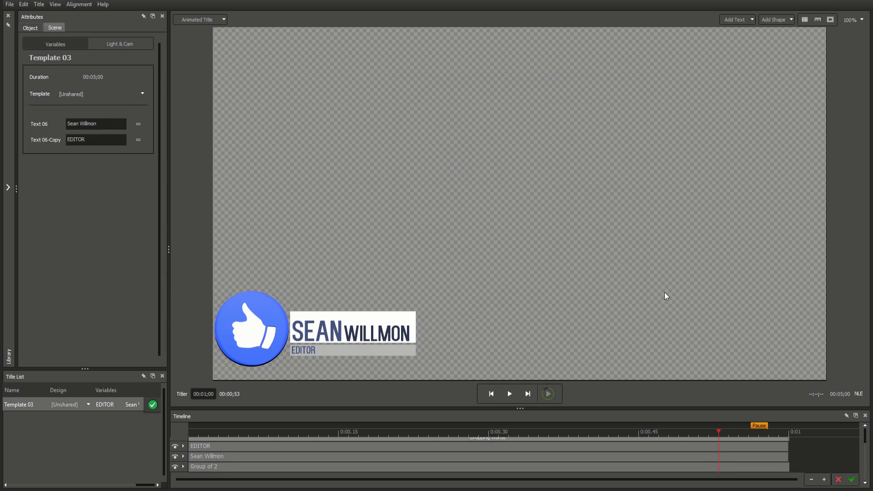
left_click(9, 3)
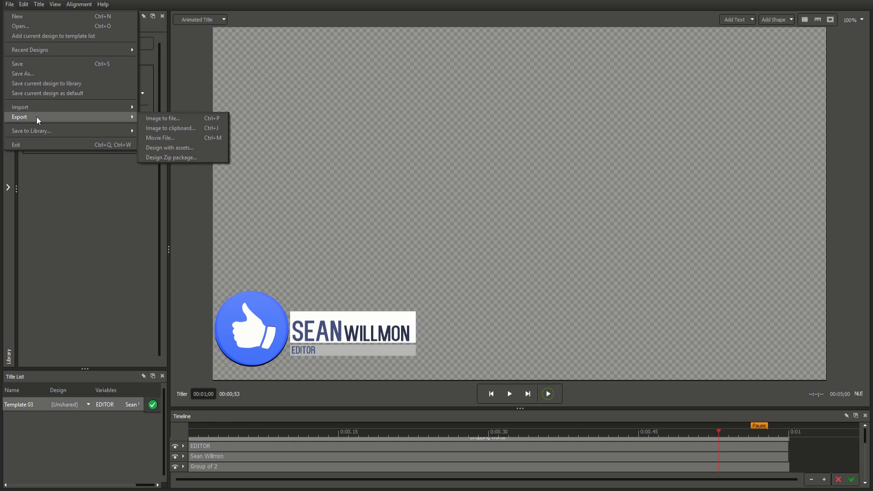
mouse_move(178, 158)
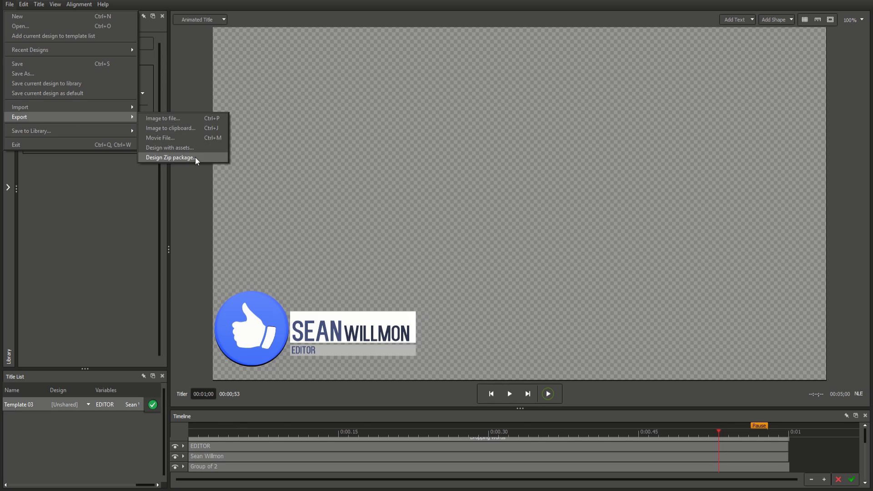
left_click(168, 157)
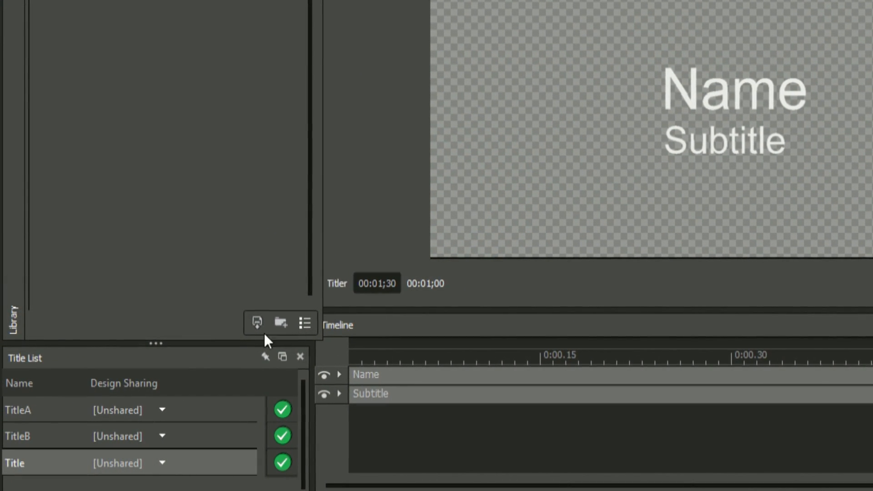
Step: Make the title named Title share TitleA's NAME and Subtitle design
left_click(19, 410)
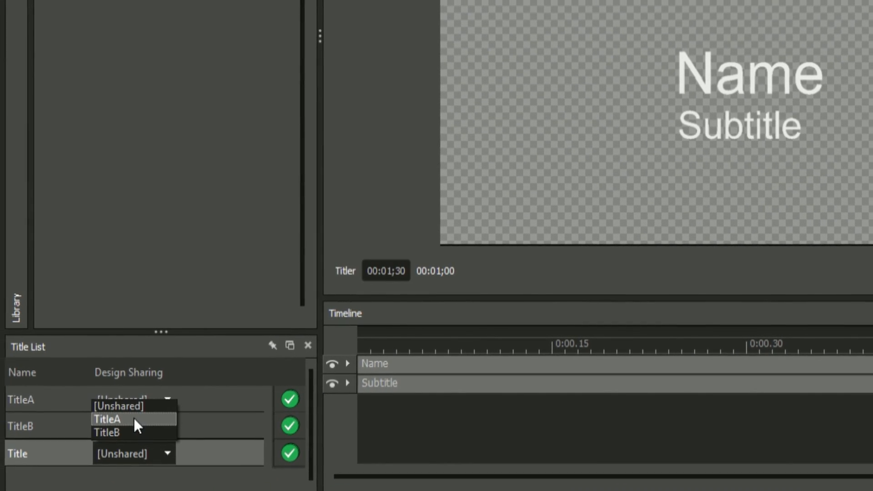
left_click(106, 419)
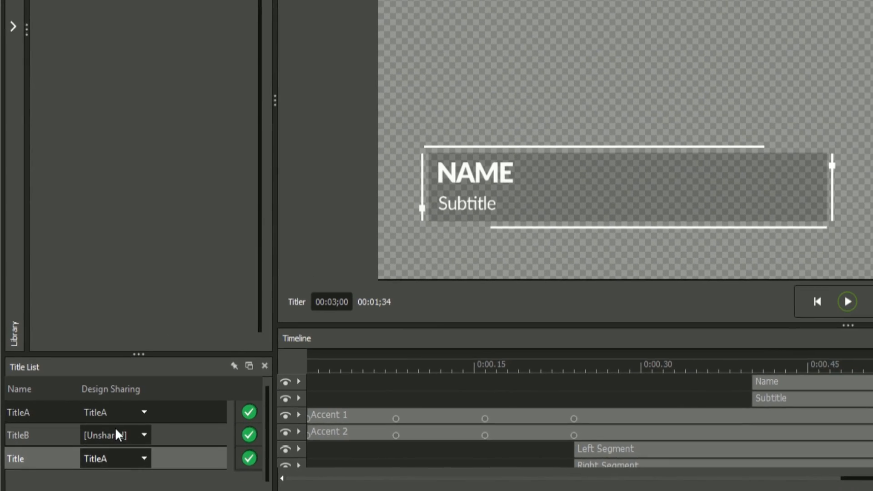